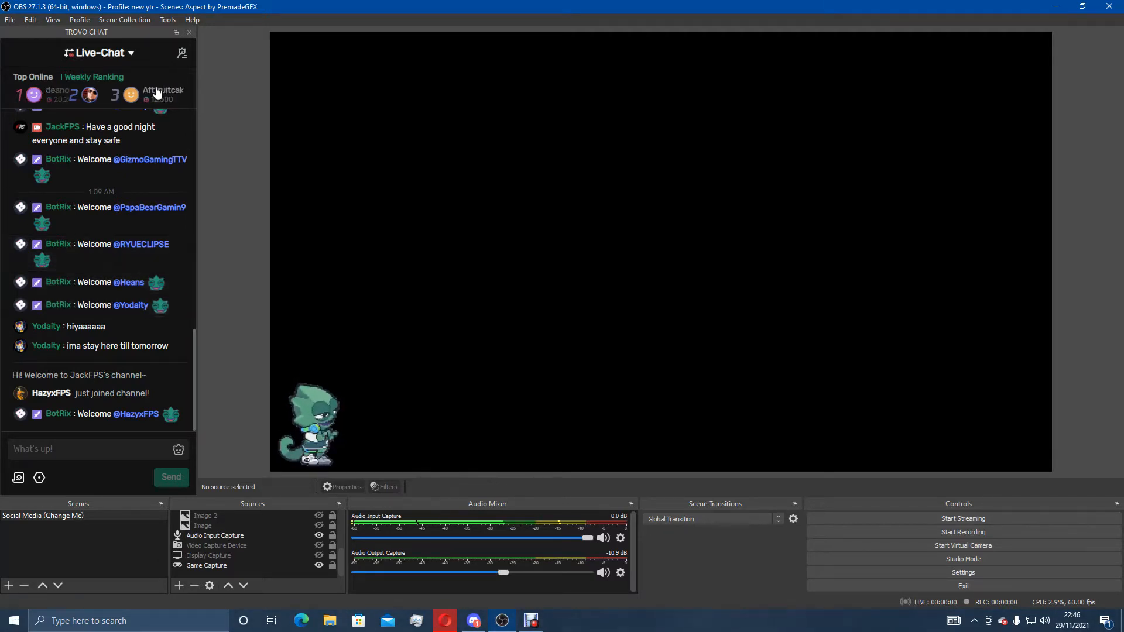
Close the existing TROVO CHAT dock and check the View menu
left_click(189, 33)
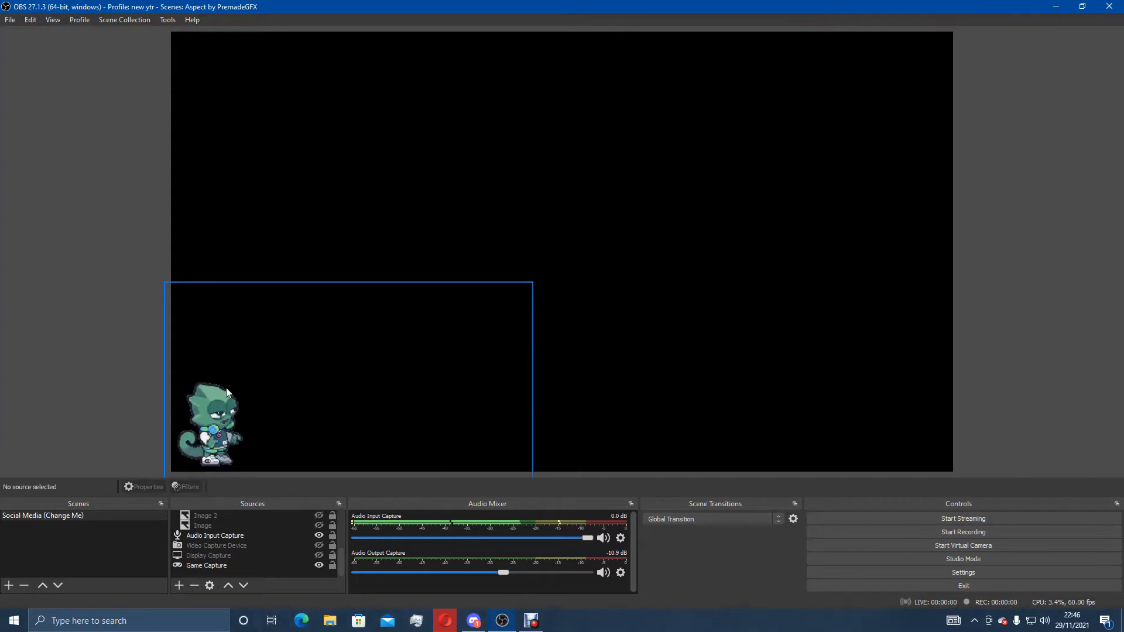
left_click(52, 19)
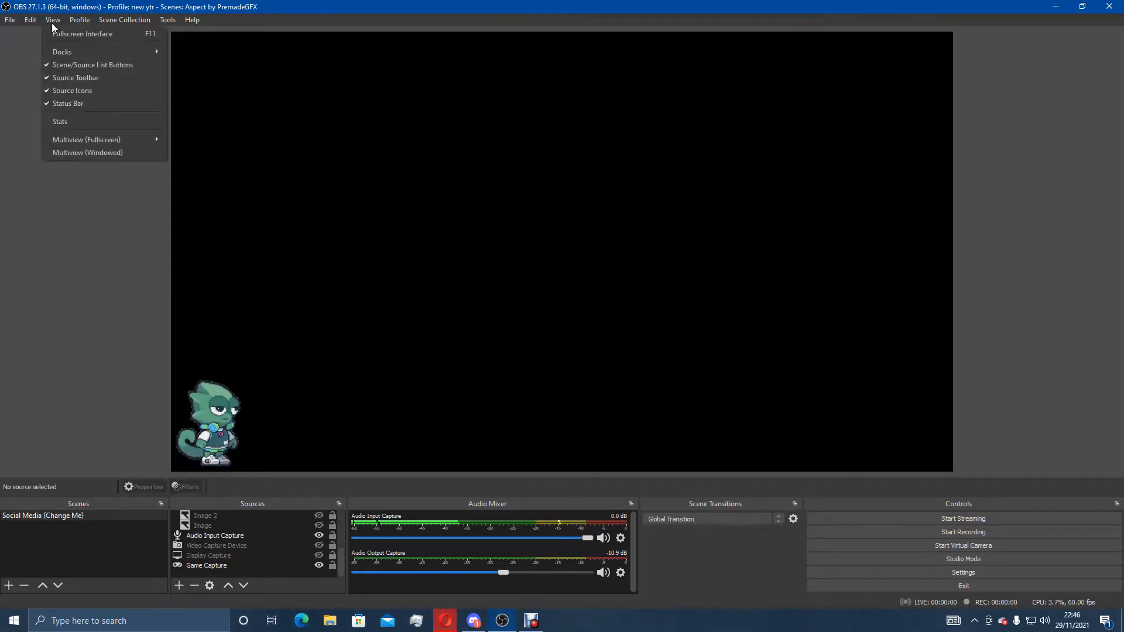
mouse_move(59, 53)
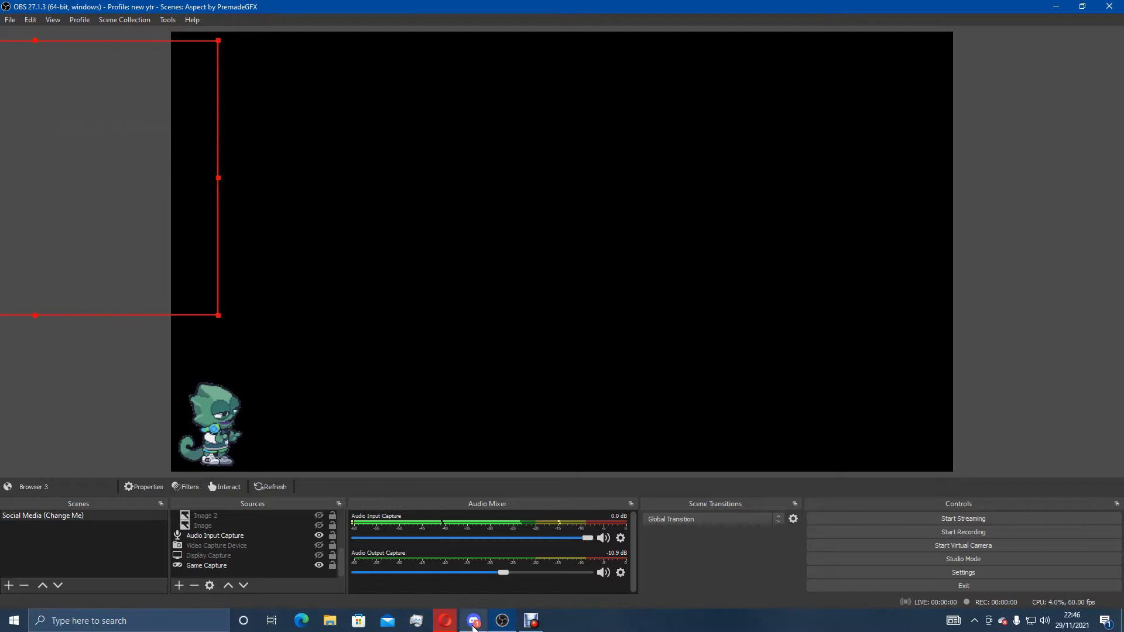
mouse_move(444, 620)
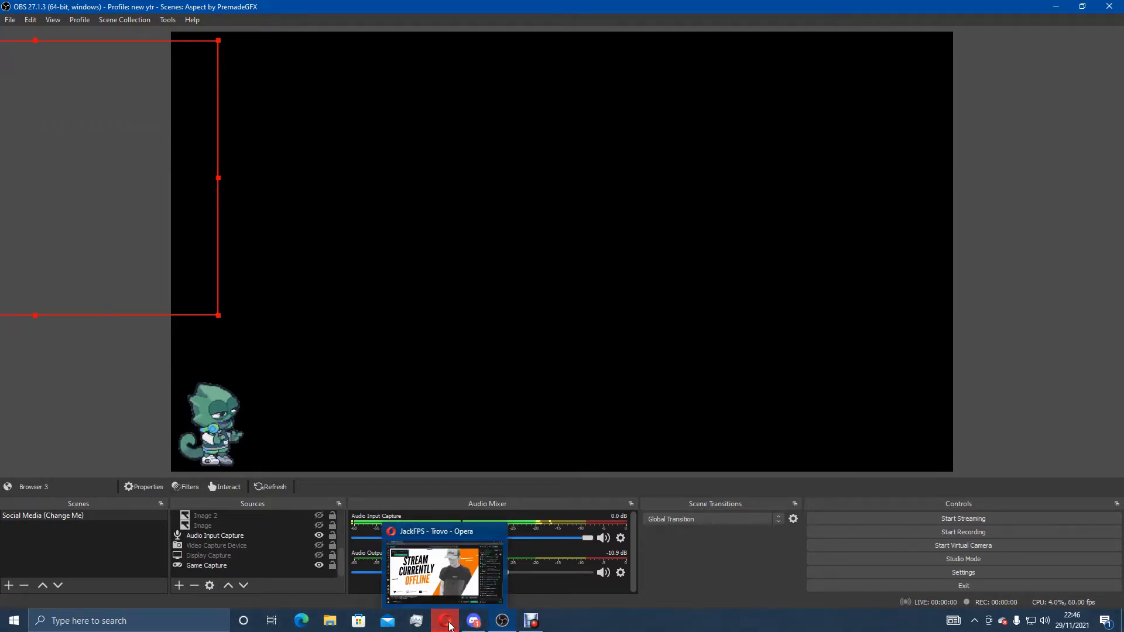
Switch to the JackFPS Trovo channel page and show the chat's Group Settings
left_click(445, 621)
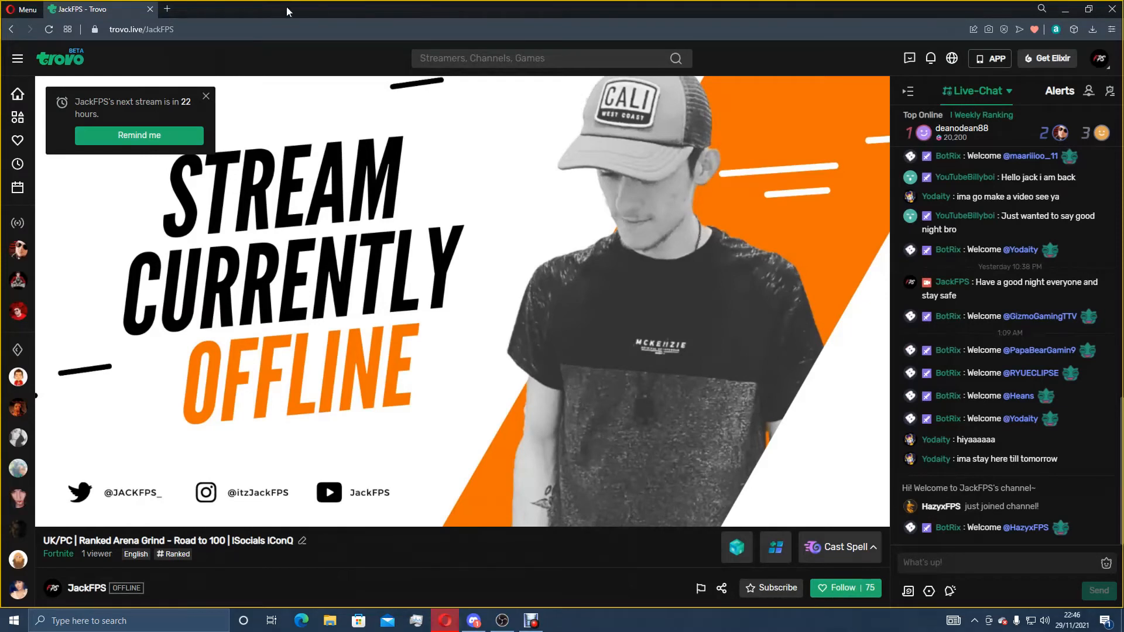
mouse_move(1017, 52)
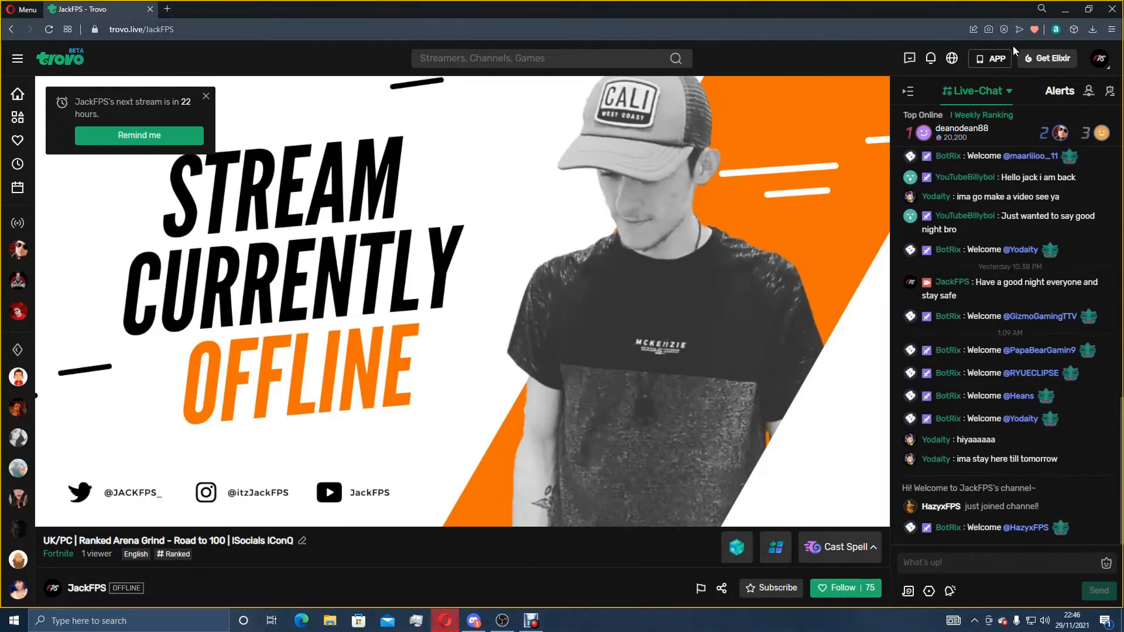
mouse_move(1002, 588)
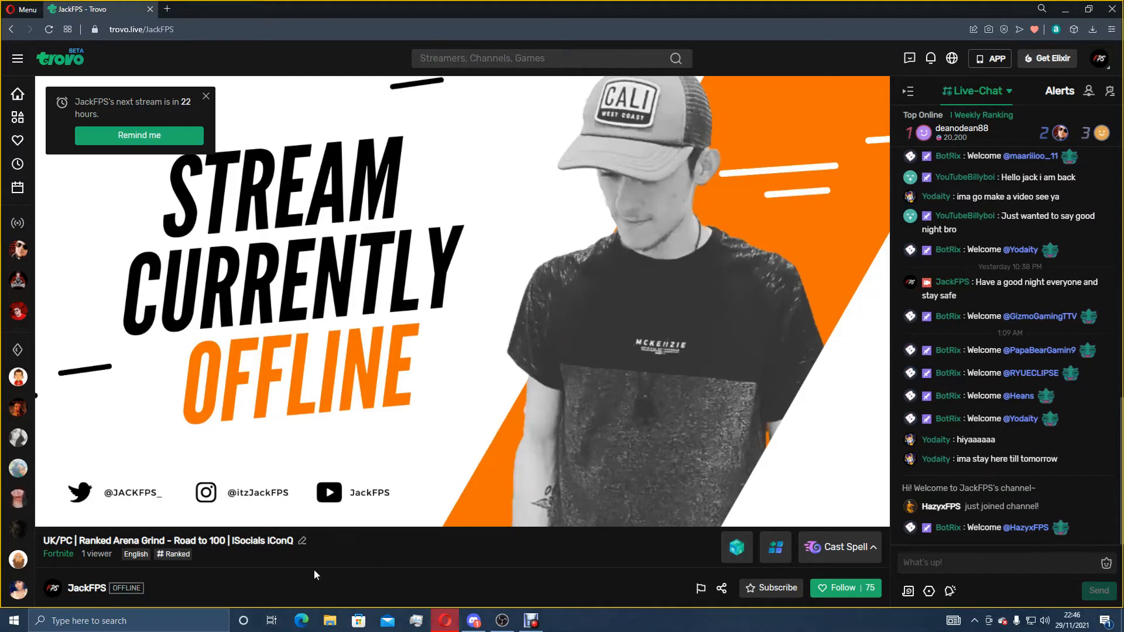
mouse_move(493, 463)
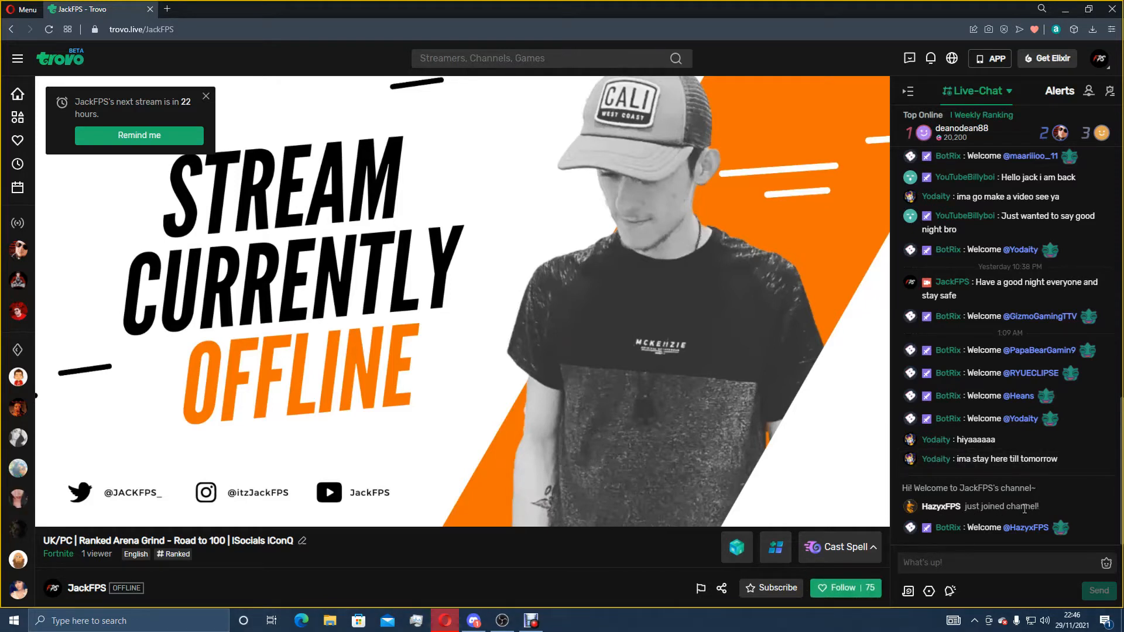
mouse_move(927, 590)
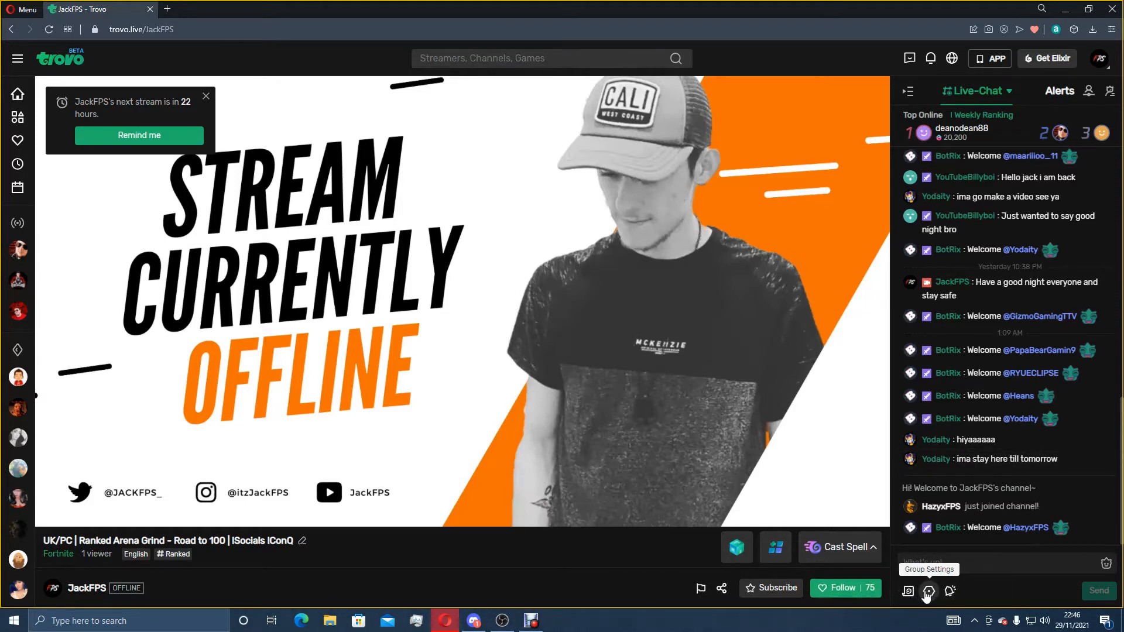
mouse_move(950, 592)
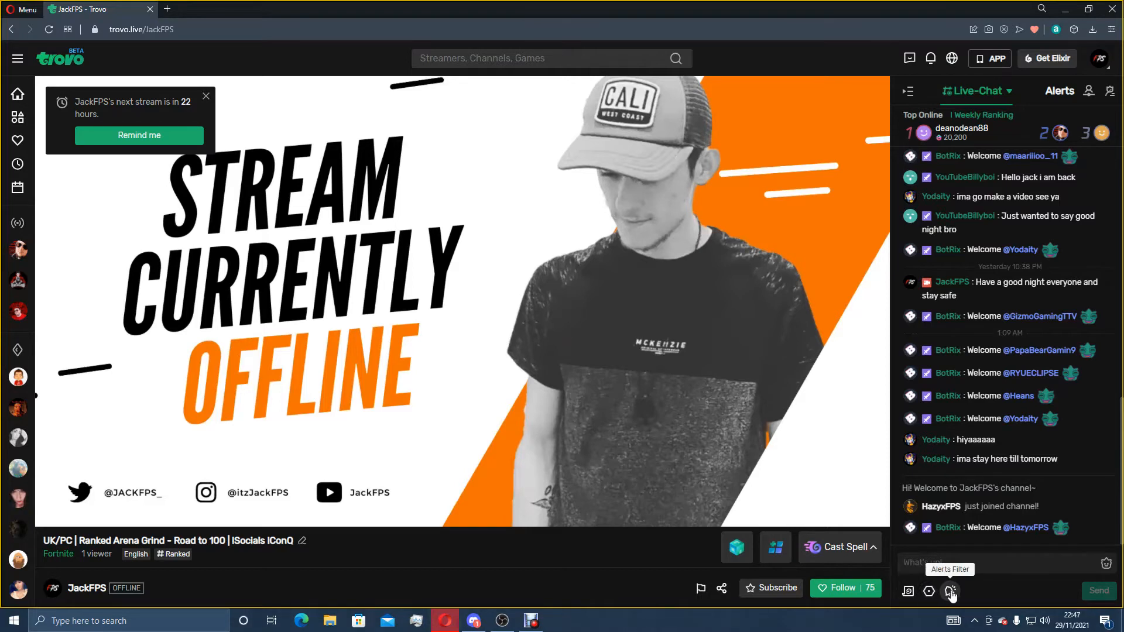
left_click(930, 590)
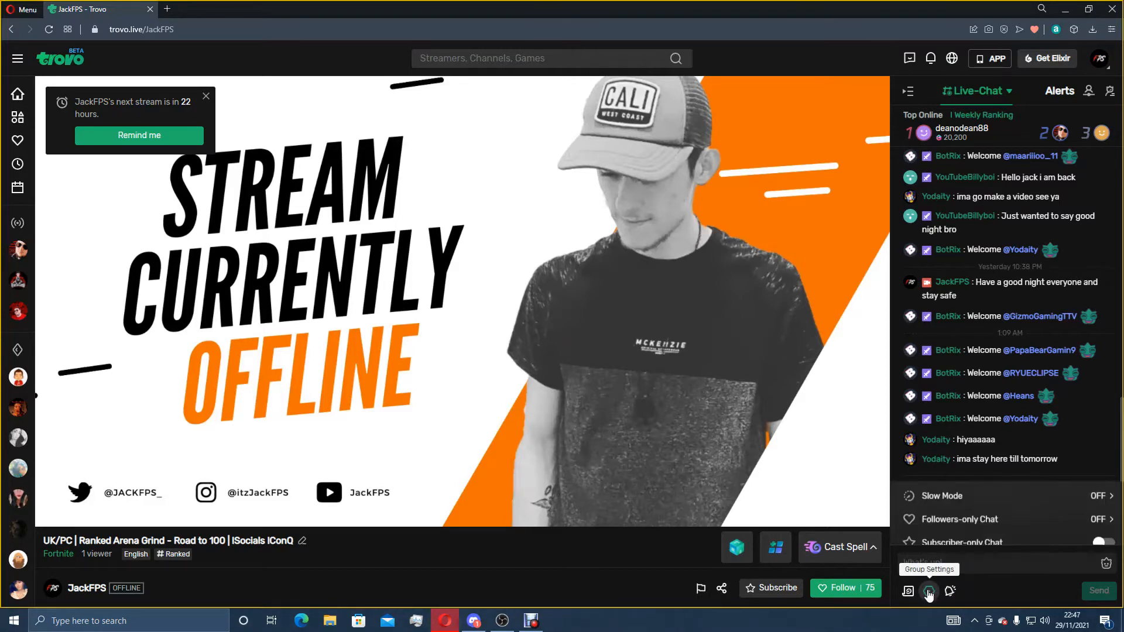
Pop the live chat out to its own window, copy its trovo.live/chat/JackFPS? address, and return to OBS
left_click(929, 592)
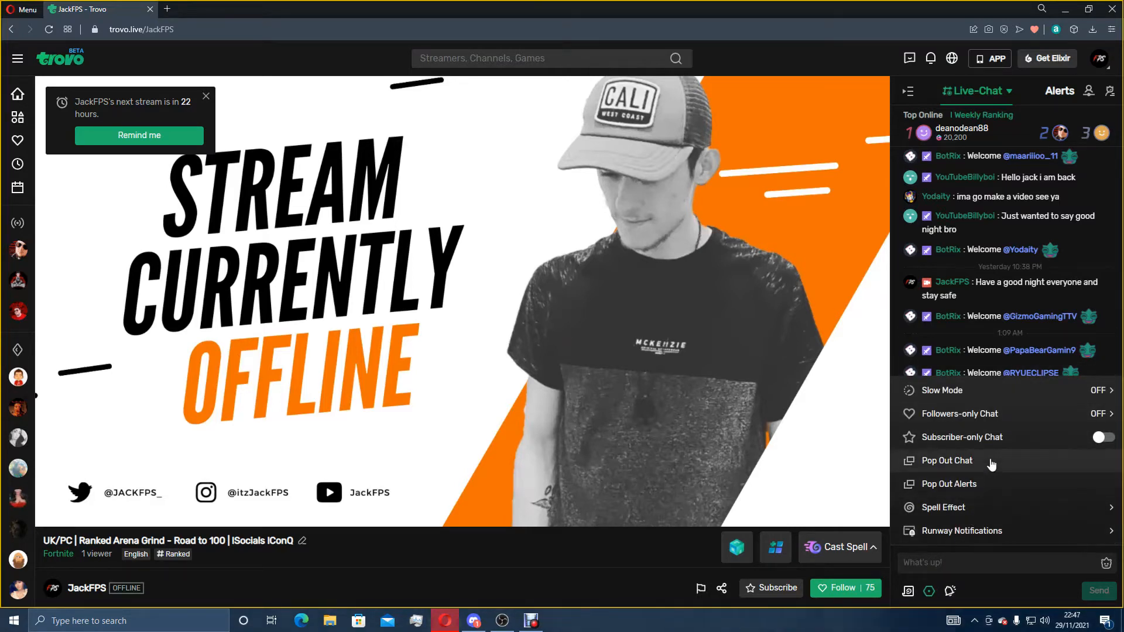
mouse_move(976, 466)
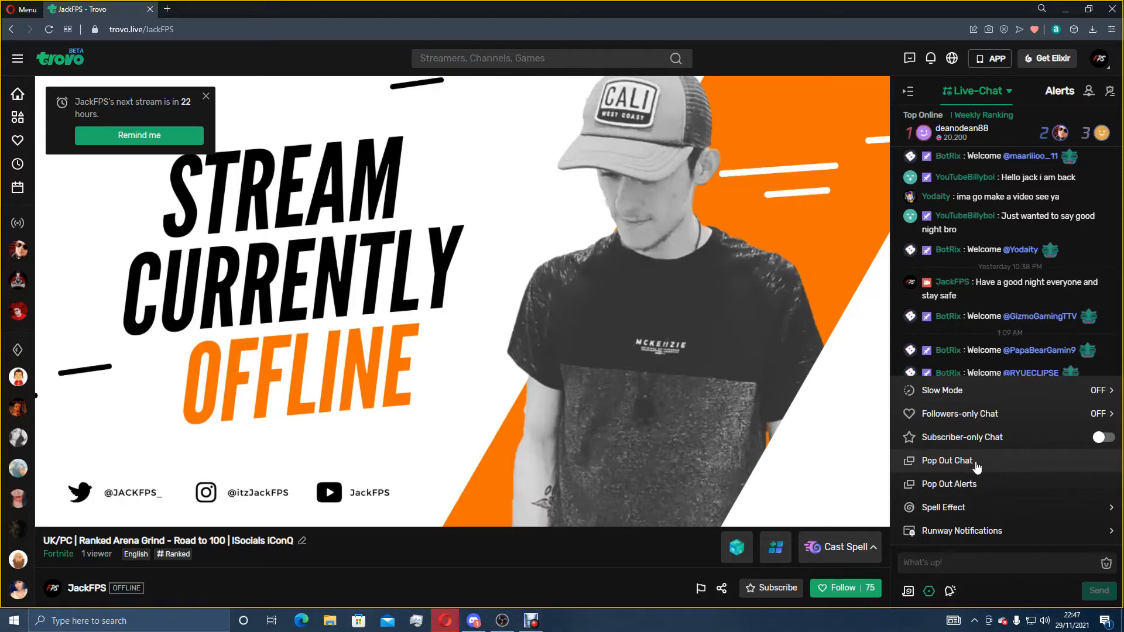
left_click(946, 461)
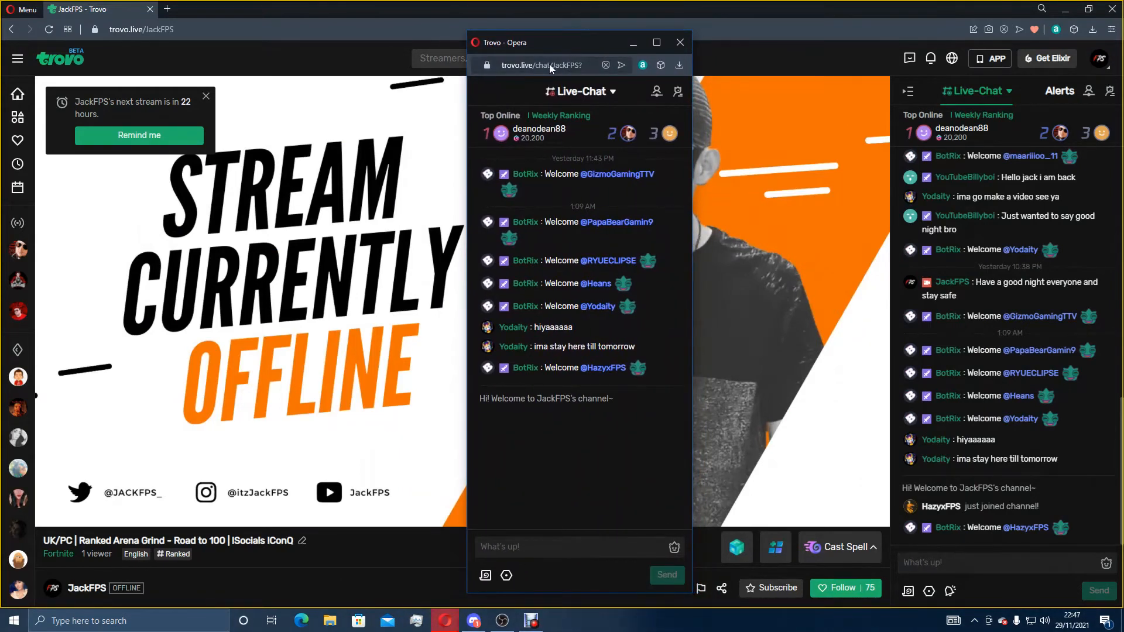
left_click(545, 66)
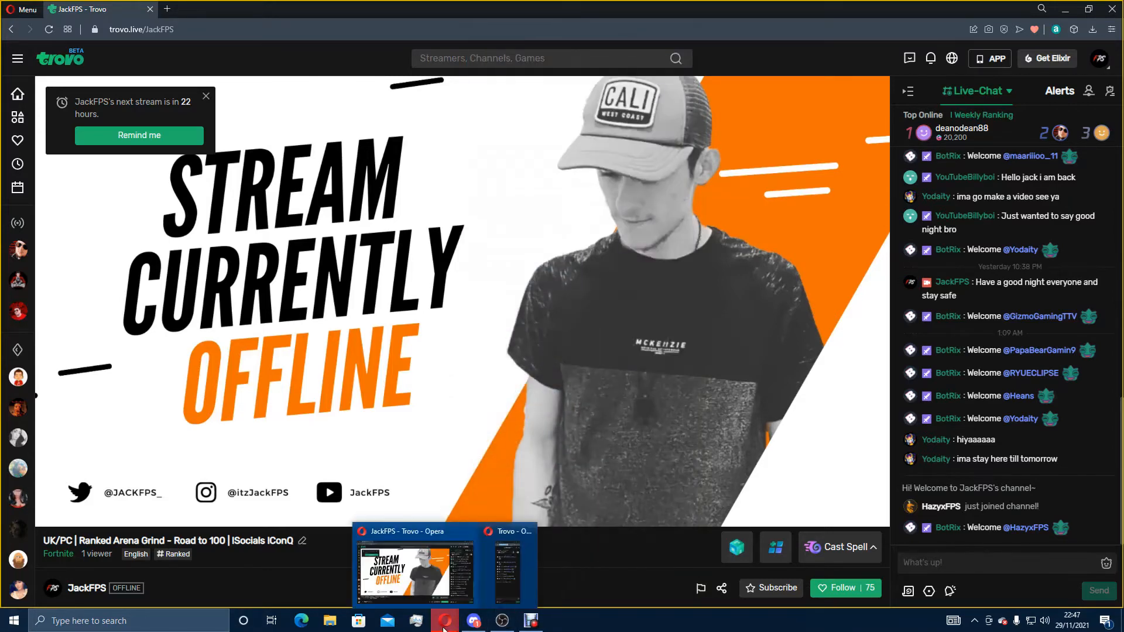
left_click(503, 619)
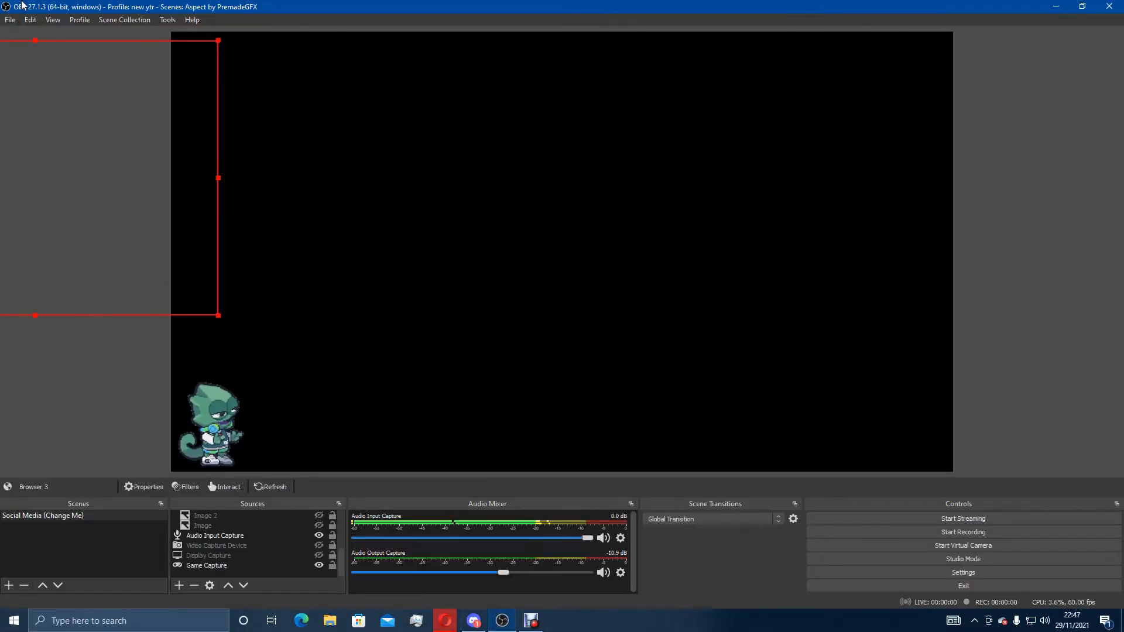
Show View > Docks with the Custom Browser Docks option highlighted
left_click(53, 18)
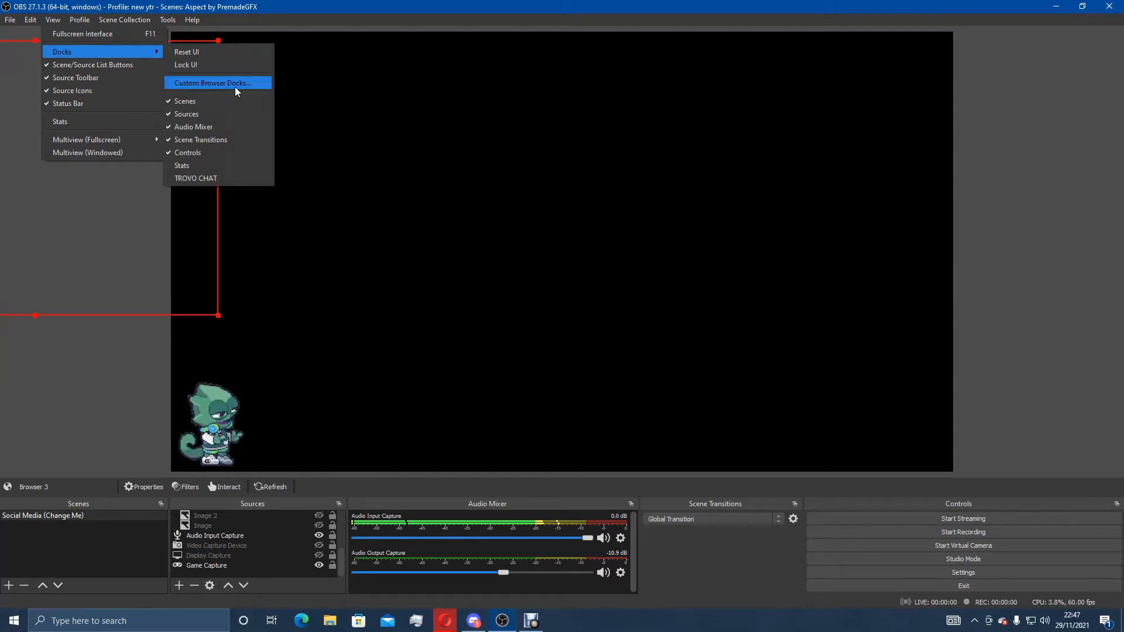
left_click(218, 82)
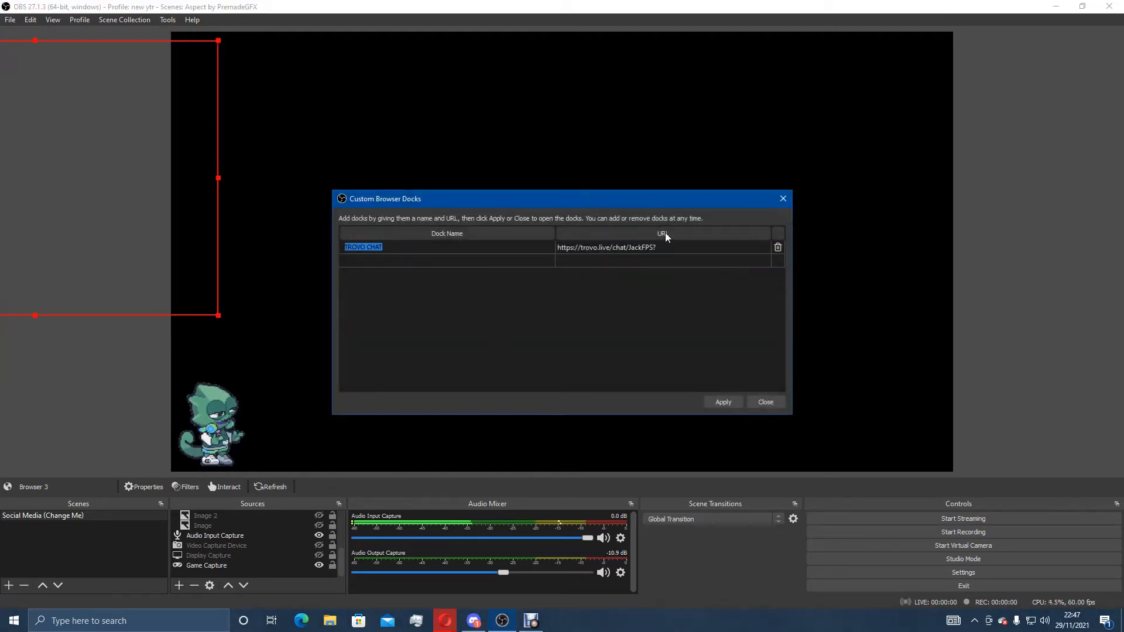
left_click(777, 248)
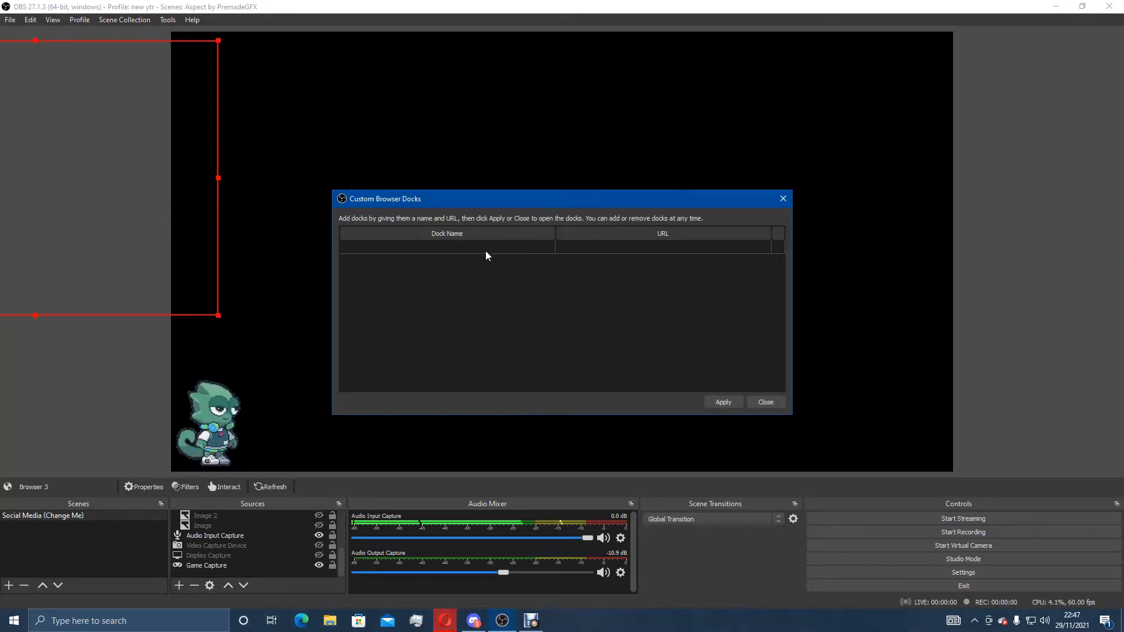
left_click(462, 248)
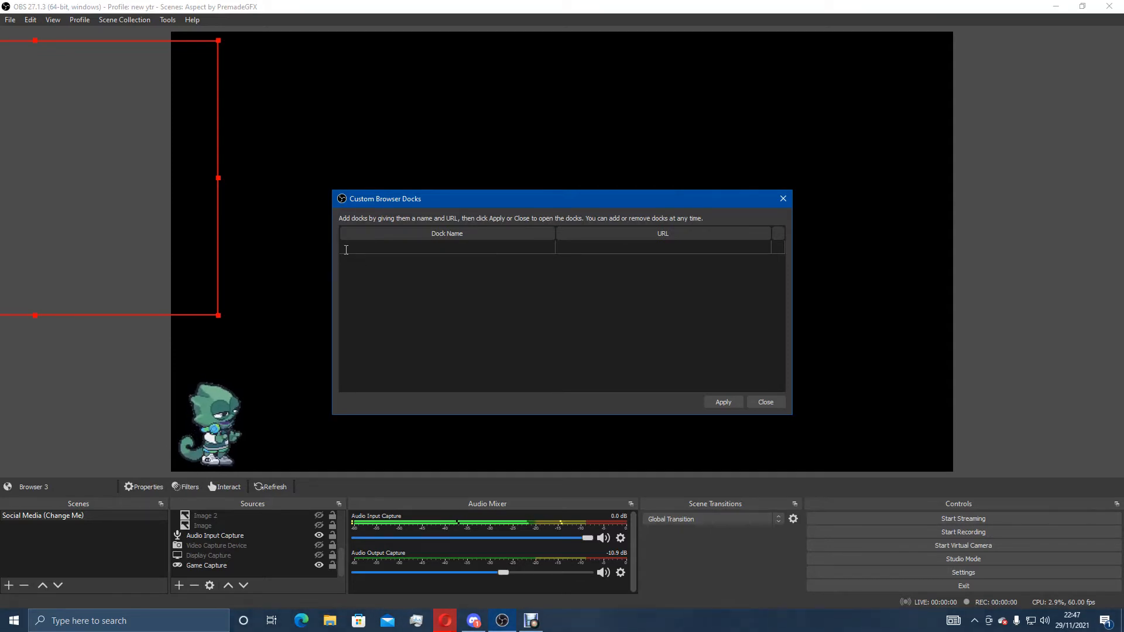
type("gfggrgggrl")
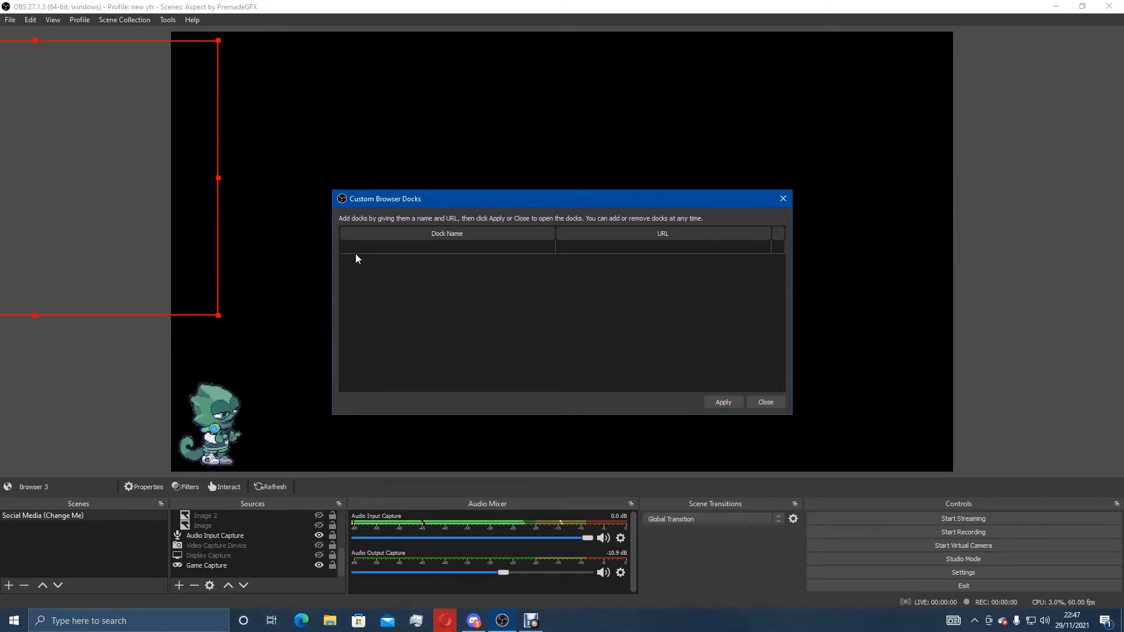
type("https://trovo.live/chat/JackFPS?")
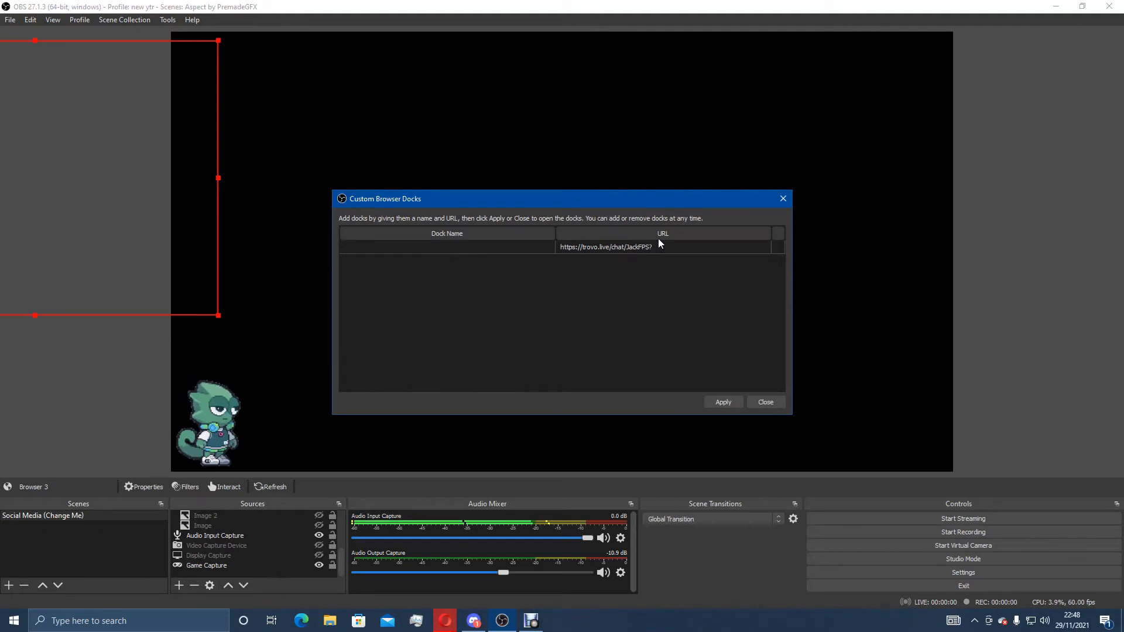
Name the new dock 'Trovo Chat' and confirm the entry
left_click(440, 247)
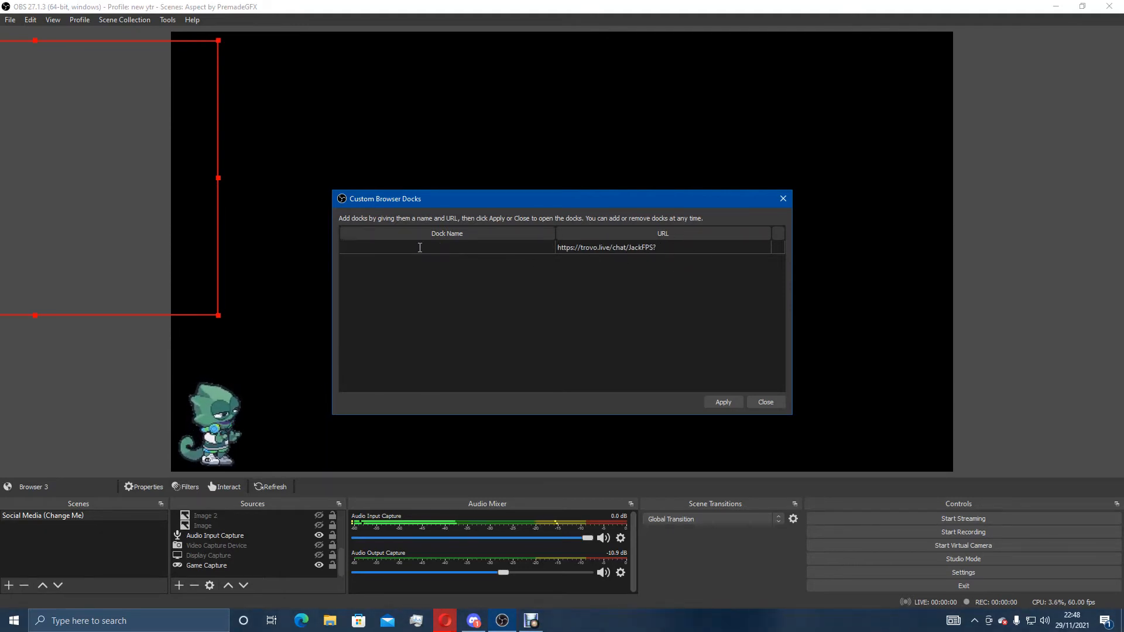
type("Troc")
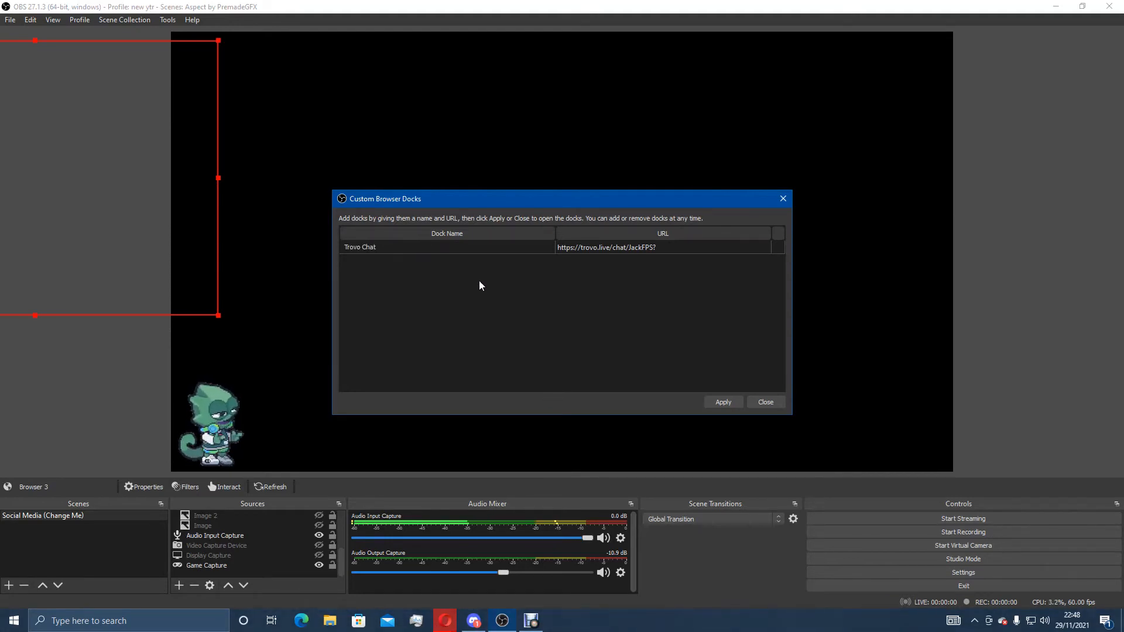
left_click(724, 403)
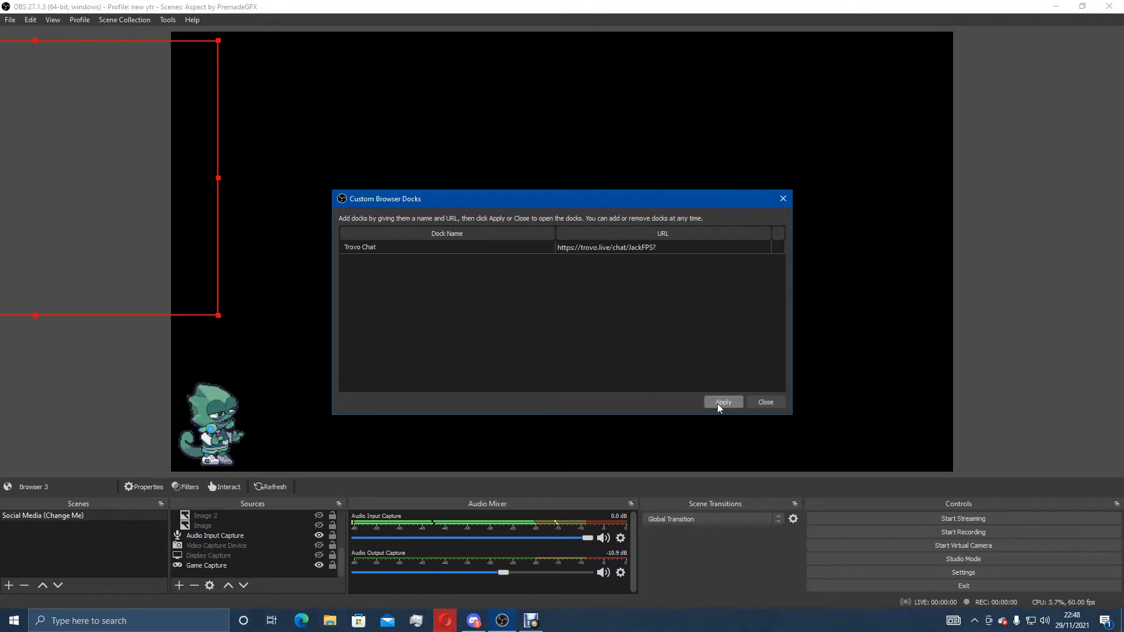
Apply the Trovo Chat dock, dock it along the left edge, and close the settings
left_click(724, 401)
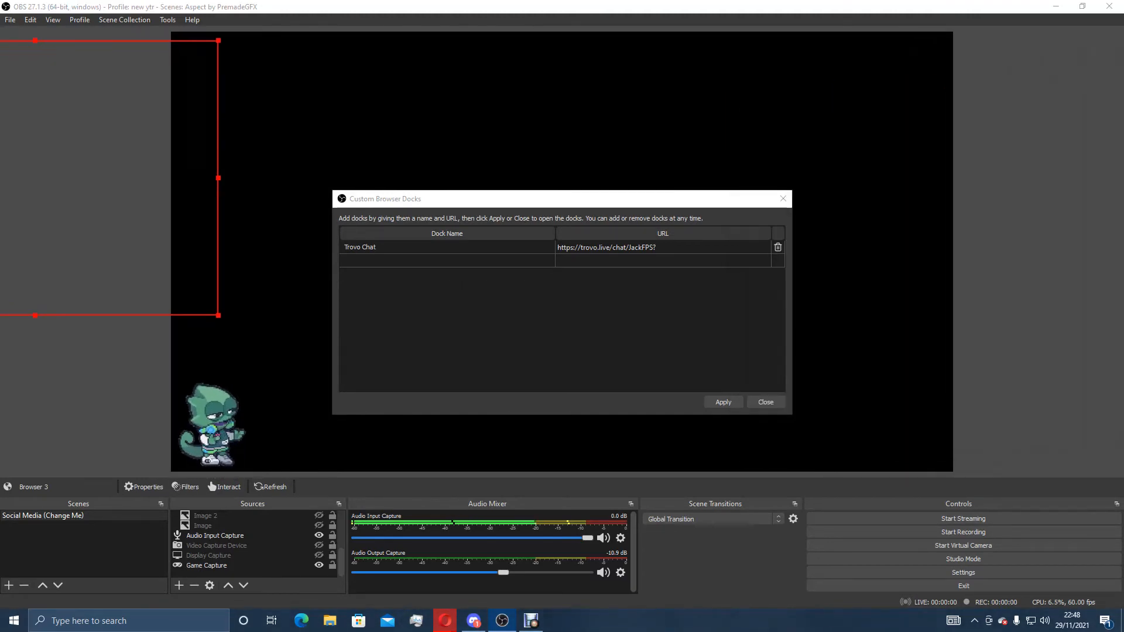
left_click(724, 402)
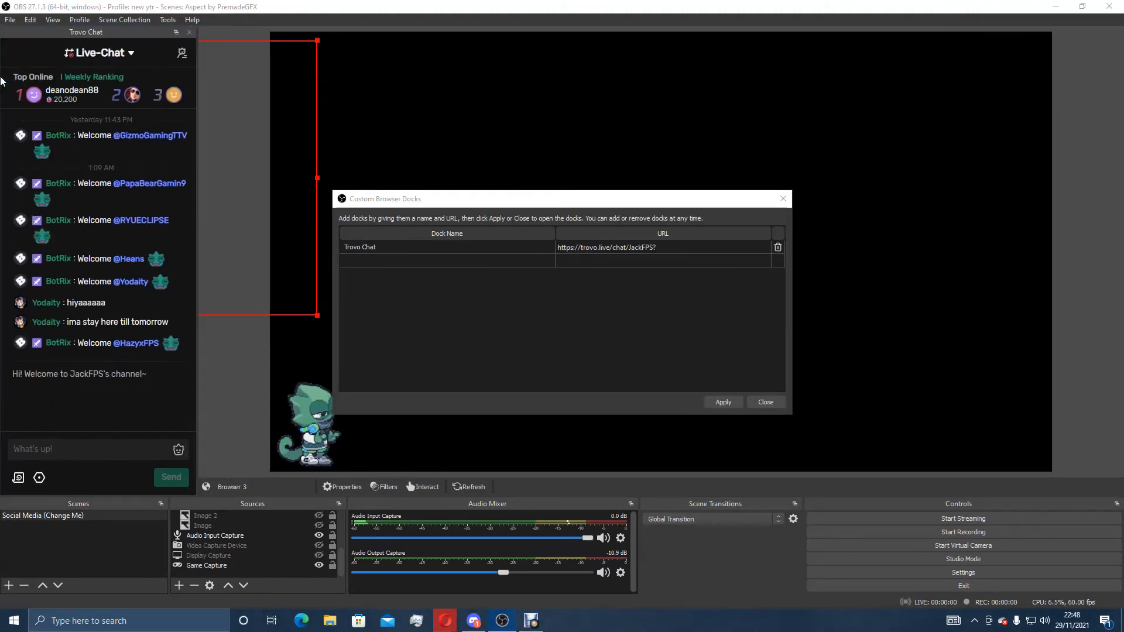
mouse_move(172, 281)
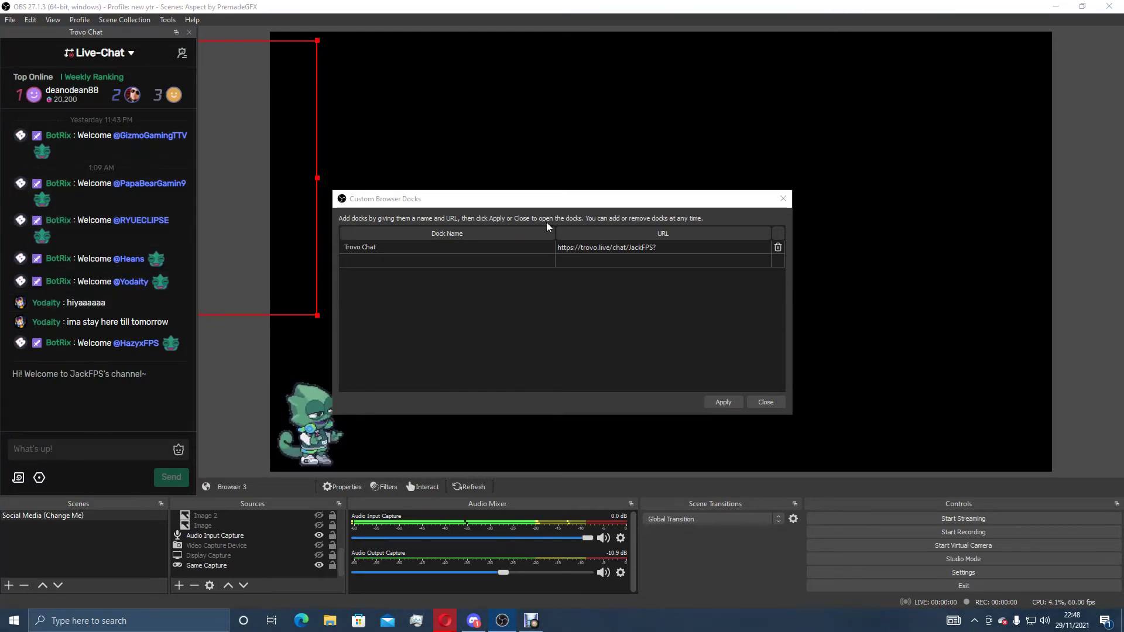
left_click(766, 401)
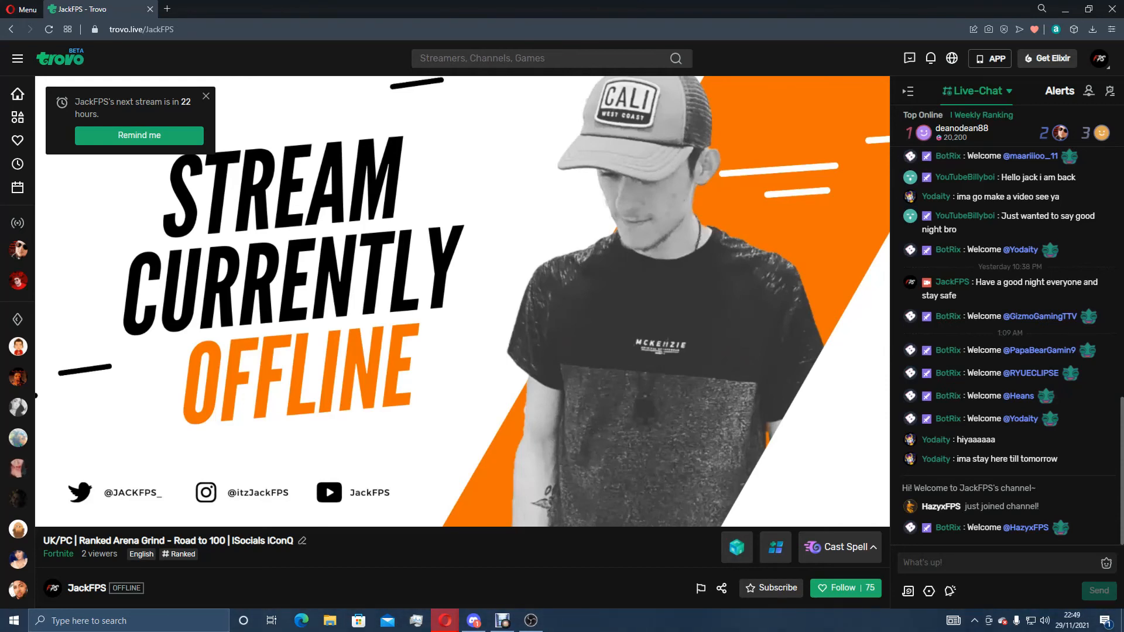
mouse_move(1015, 222)
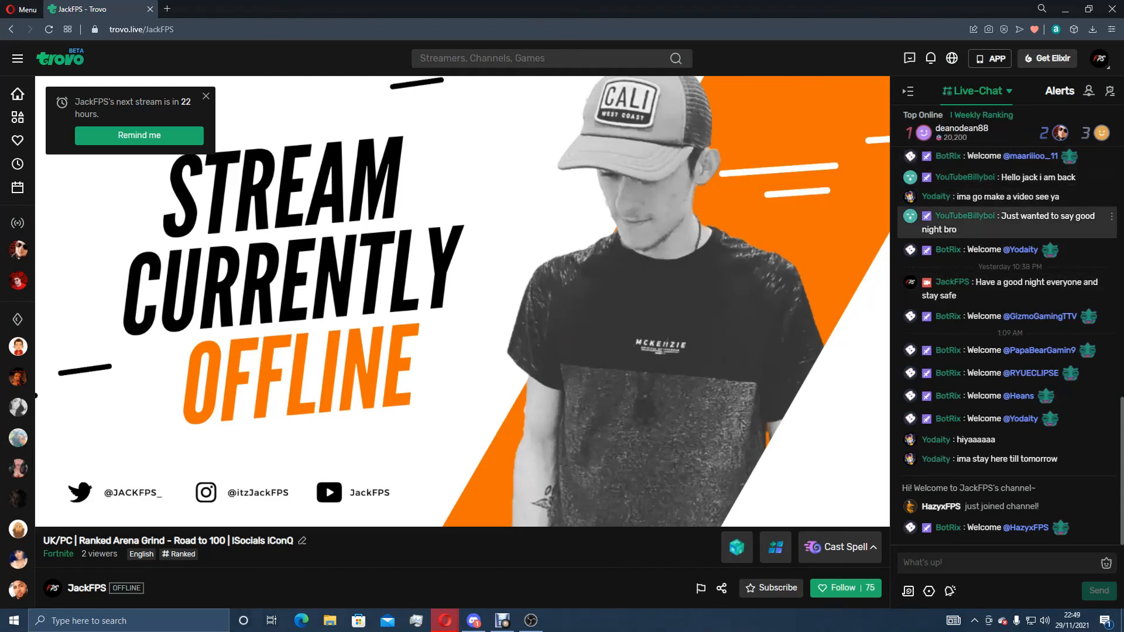